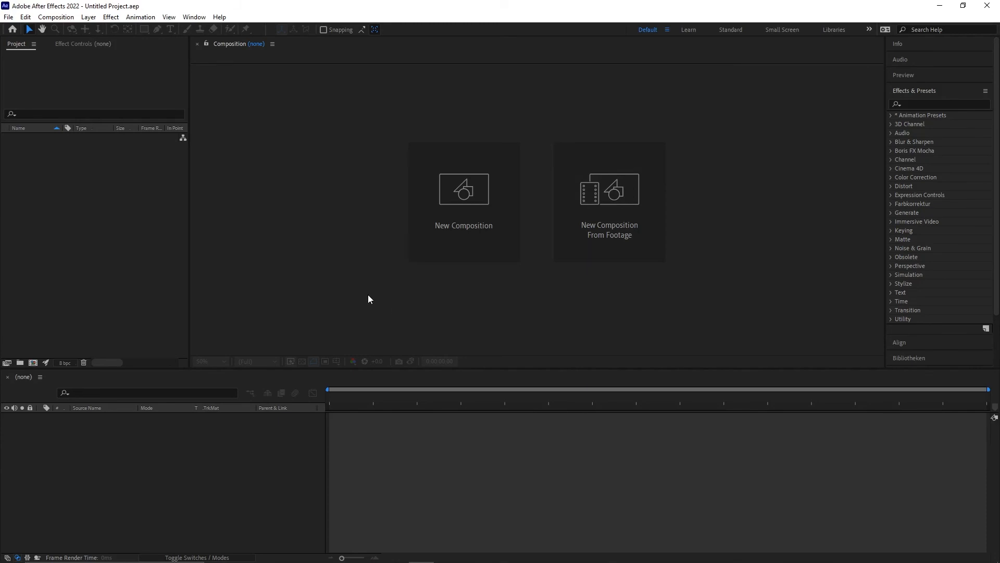
- Create a new HDTV 1080 29.97 fps composition named 'TV Noise'
click(463, 190)
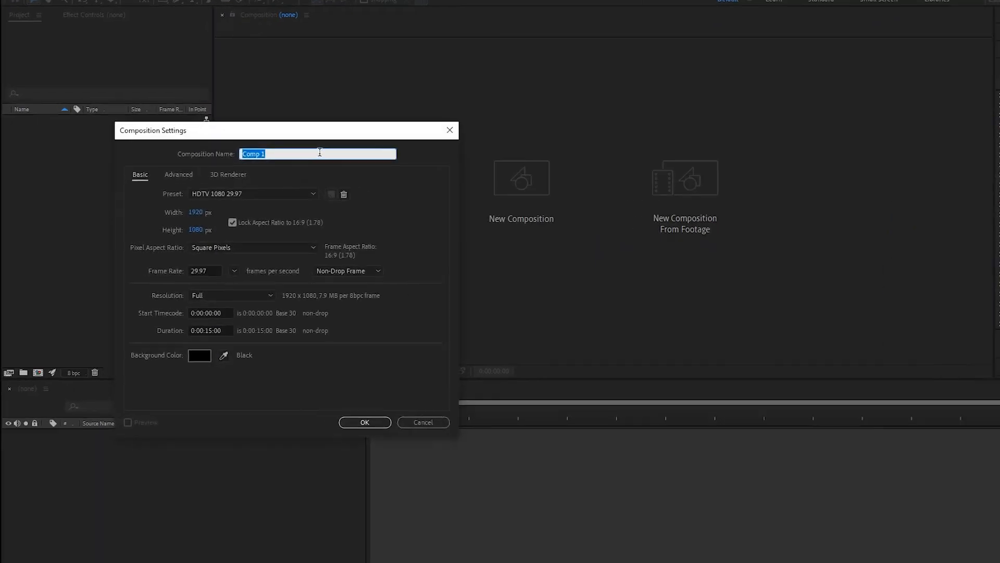
text(TV)
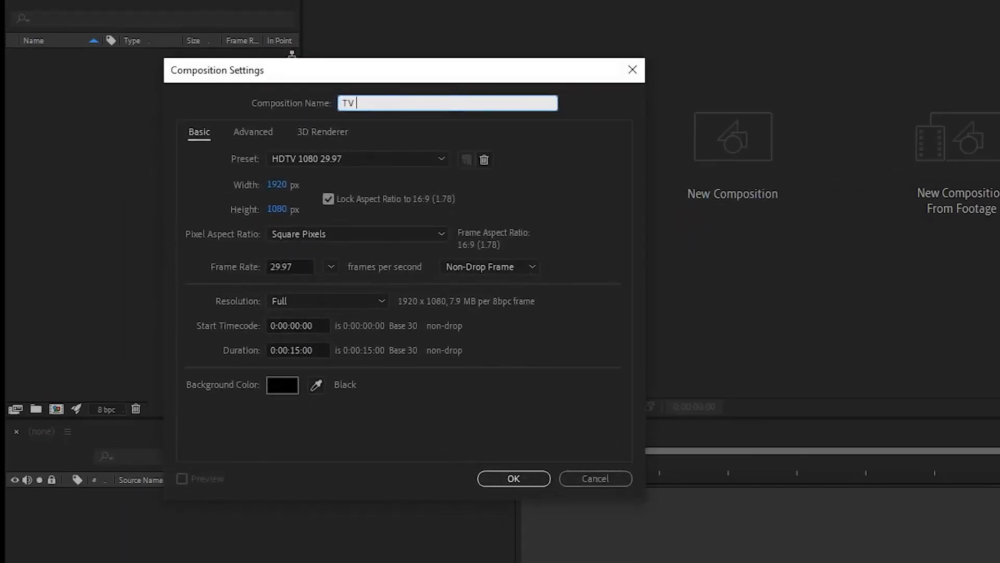
text(Noise)
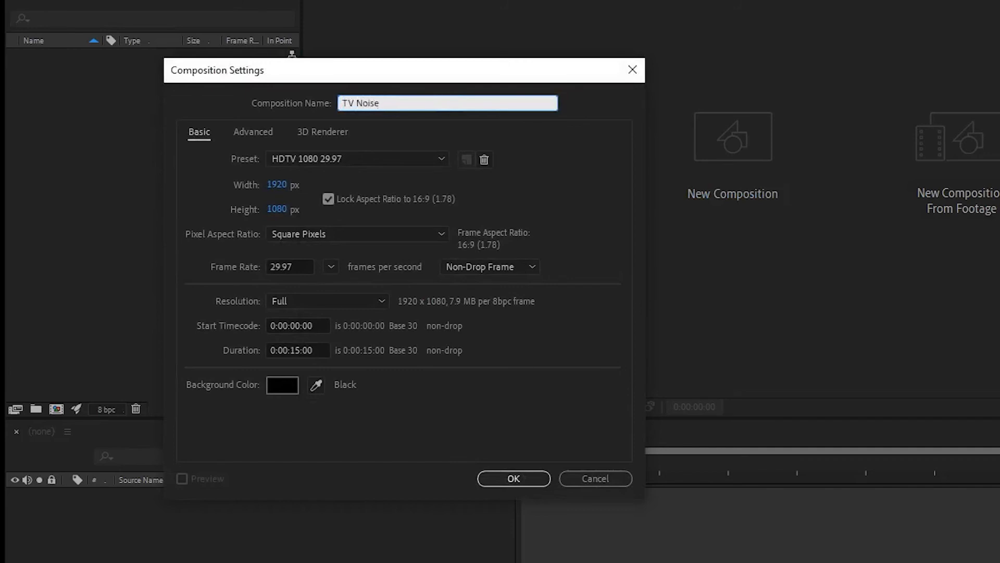
click(512, 478)
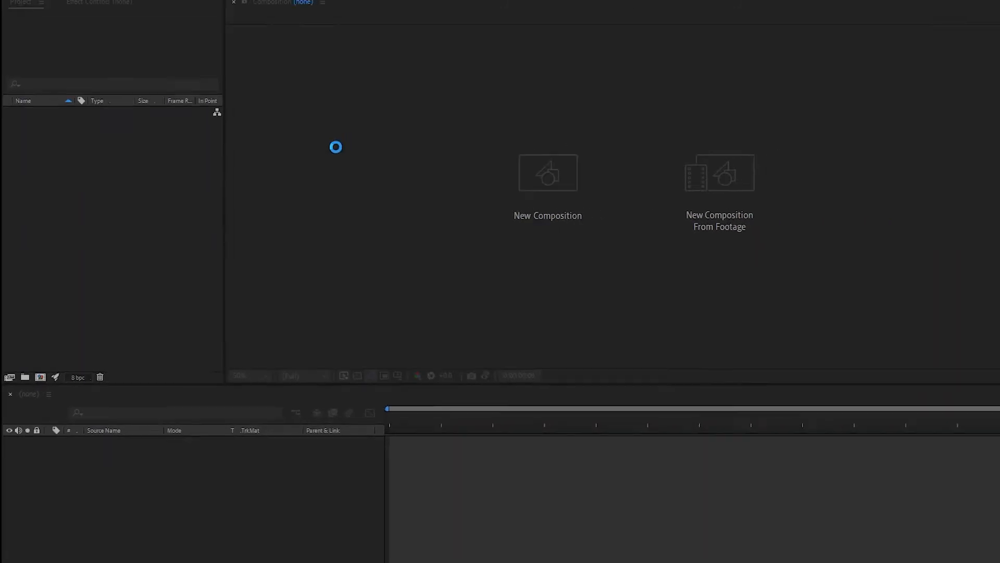
- Add a full-frame white solid named 'TV Noise 1' through New > Solid
click(548, 173)
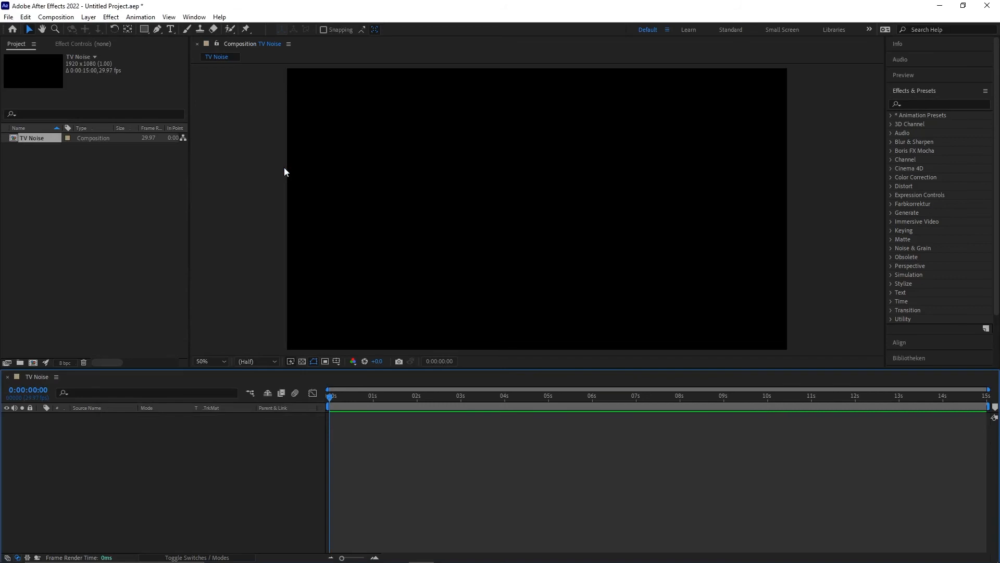
right_click(285, 172)
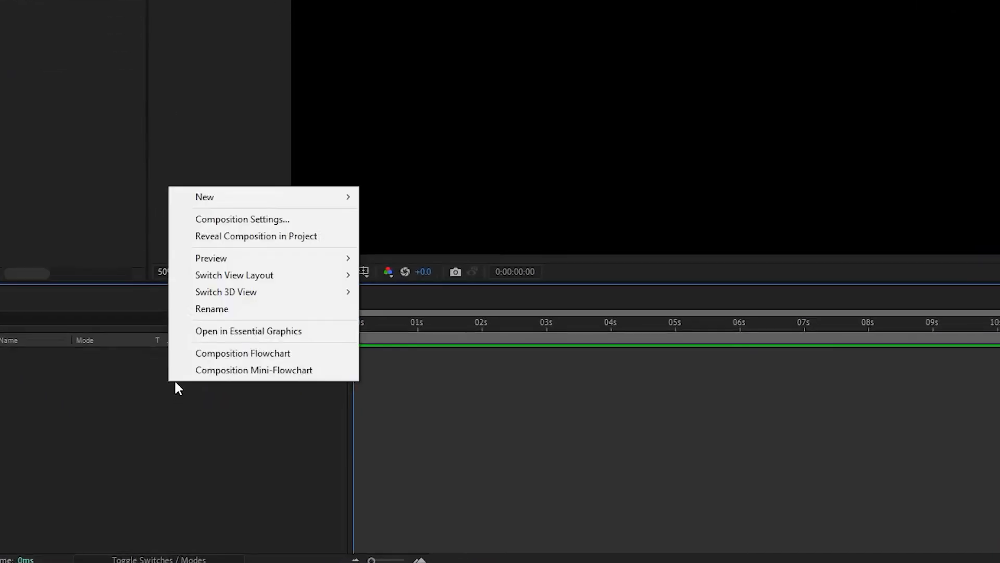
mouse_move(248, 181)
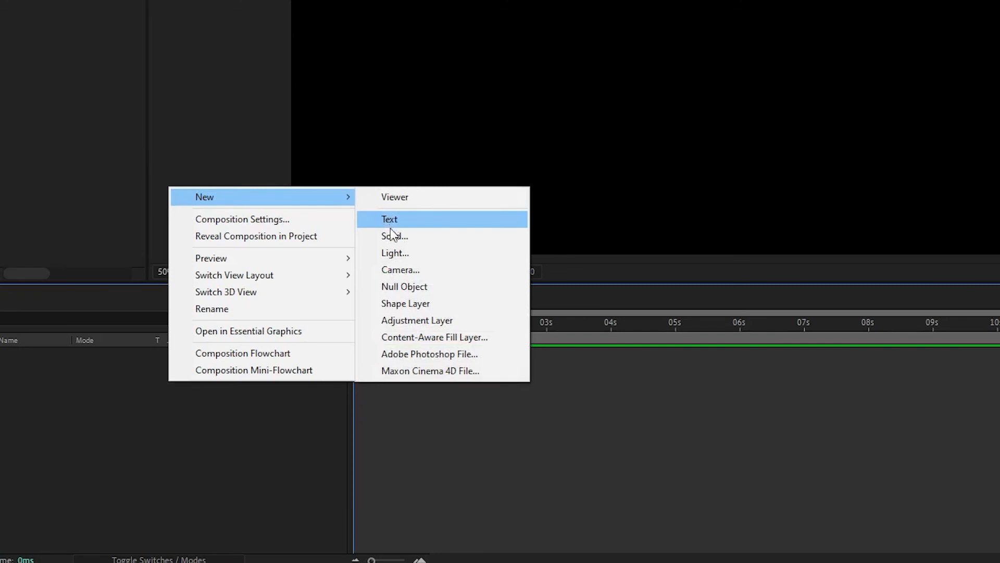
click(395, 236)
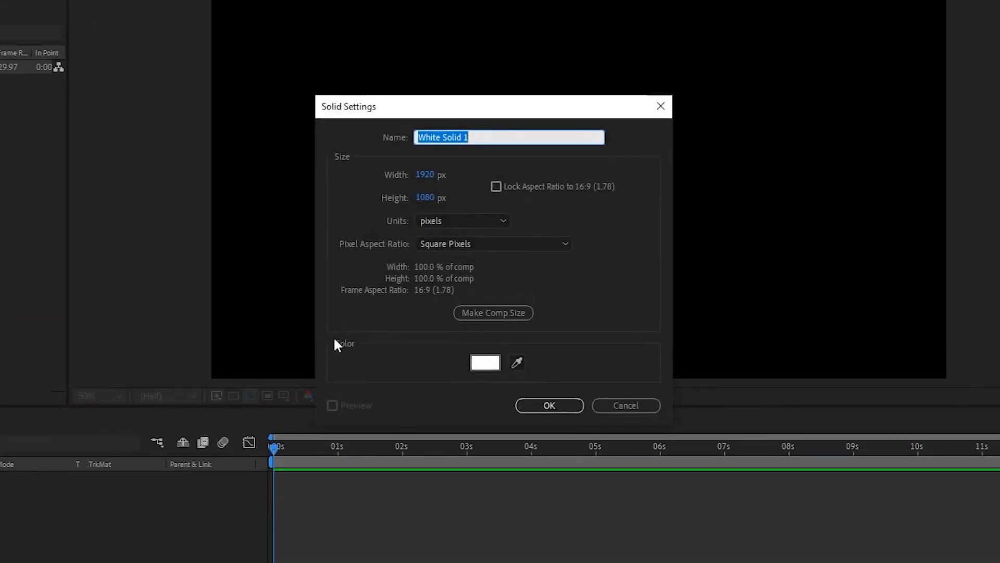
text(T)
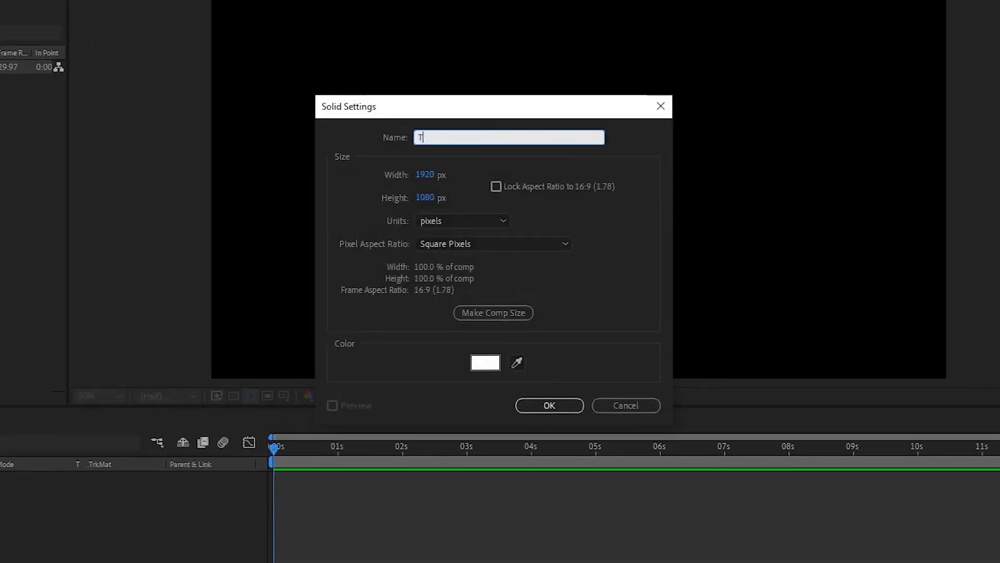
text(V Noi)
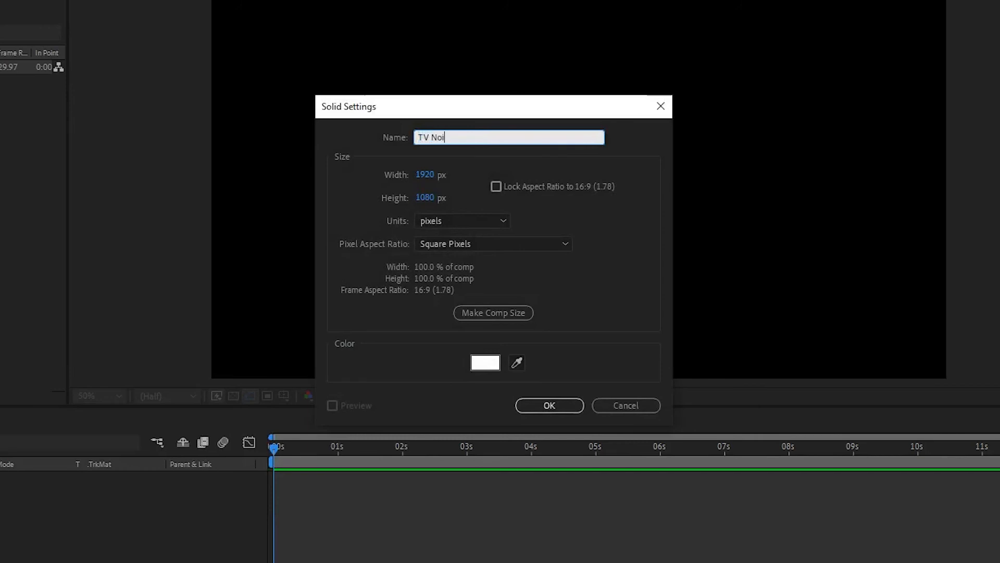
text(se 1)
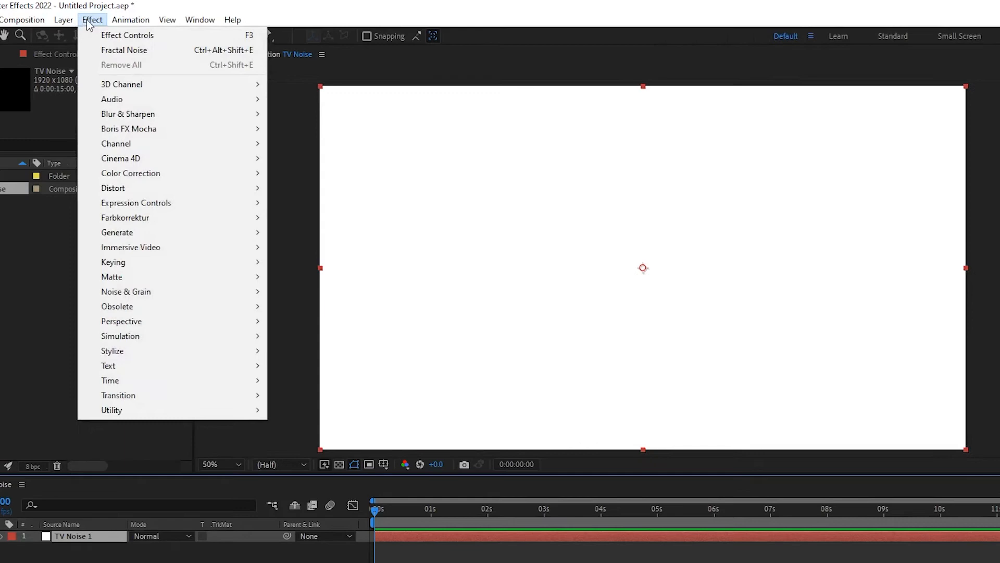
mouse_move(124, 306)
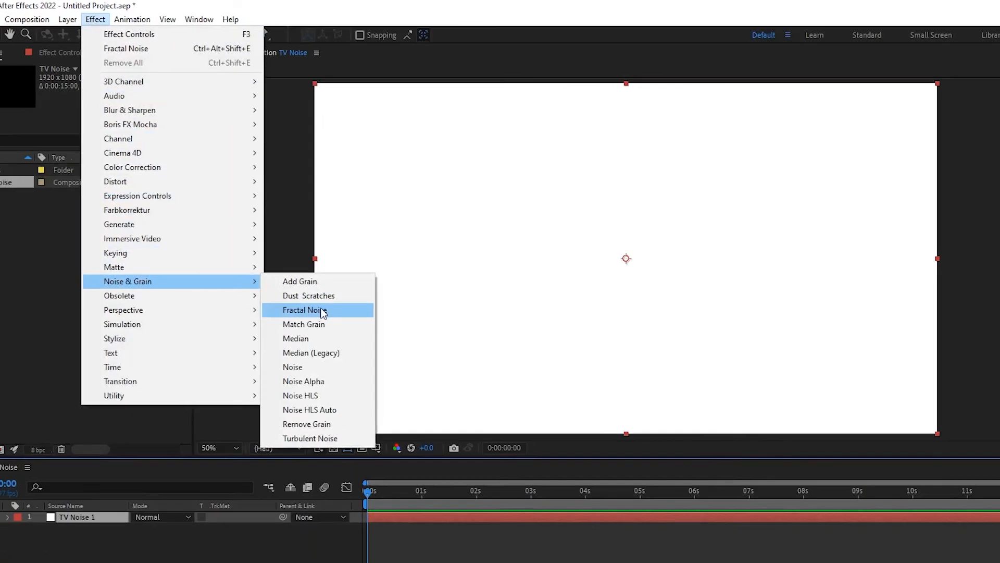
- Apply Noise & Grain > Fractal Noise to the TV Noise 1 solid
click(304, 309)
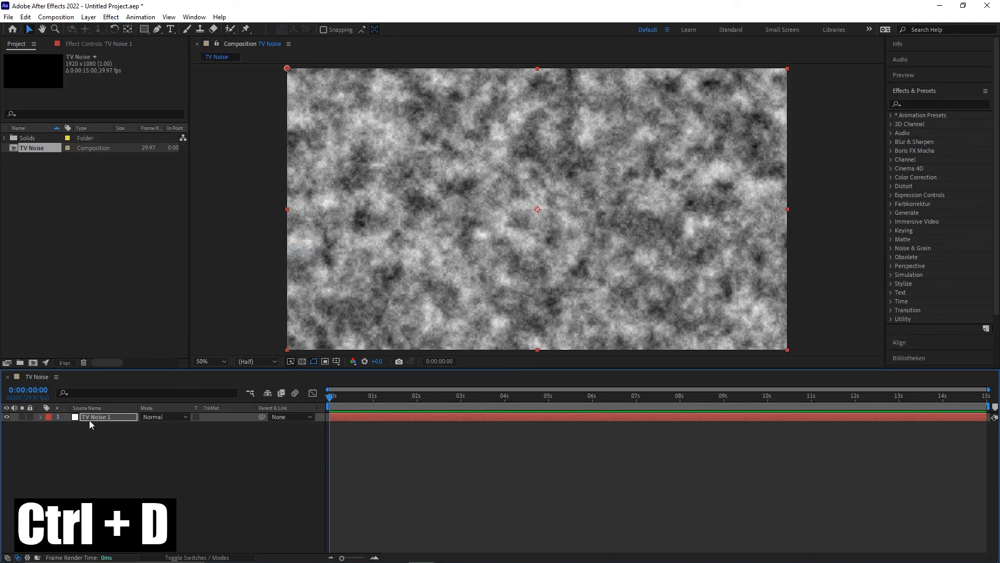
- Duplicate the noise solid as 'TV Noise 2' and show its Fractal Noise settings
key(ctrl+d)
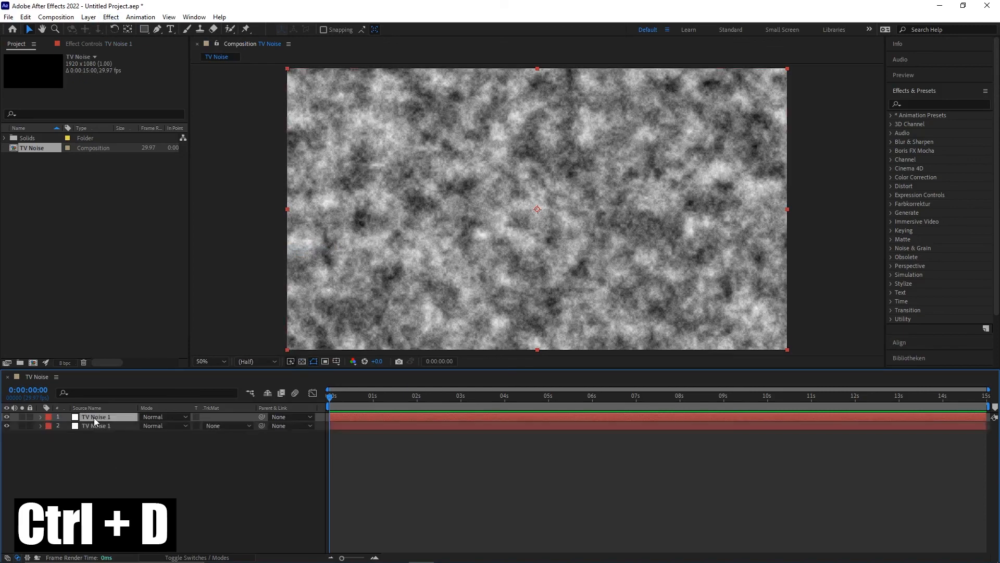
right_click(94, 417)
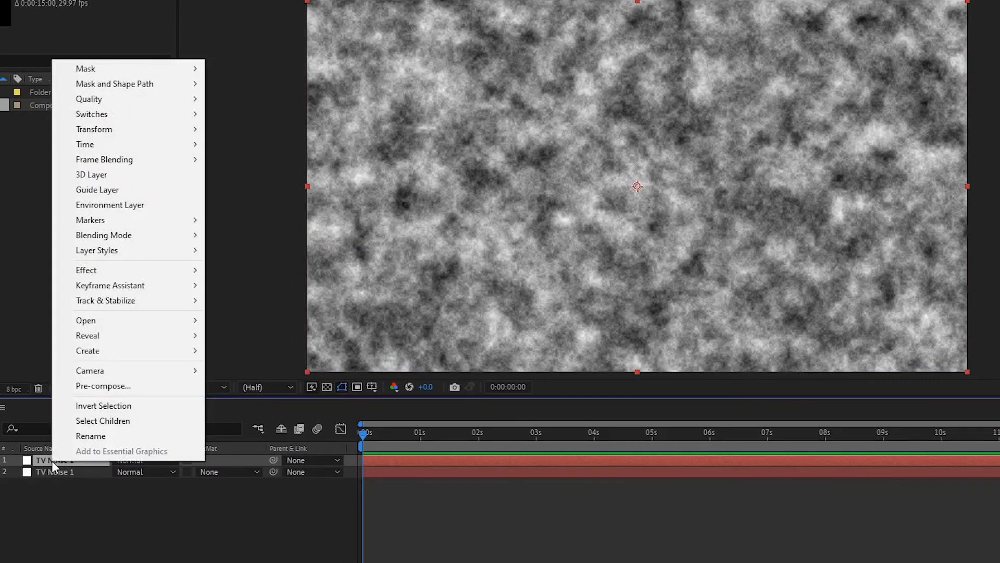
mouse_move(64, 452)
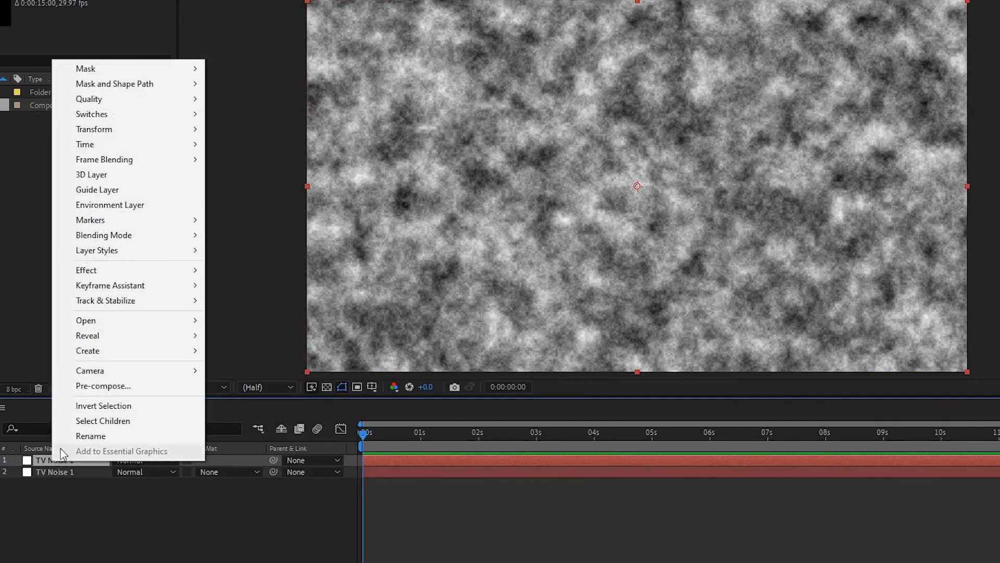
click(90, 435)
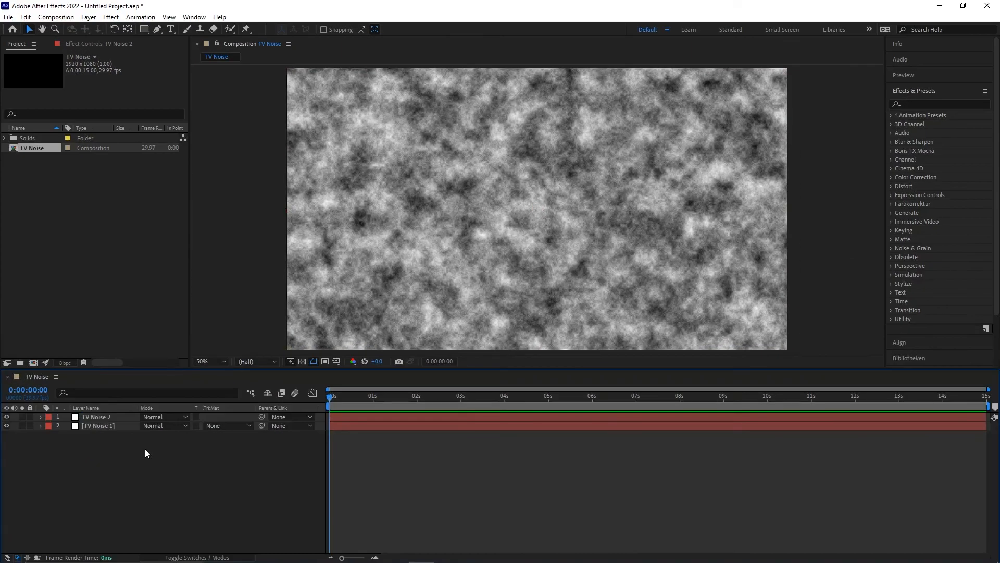
click(96, 417)
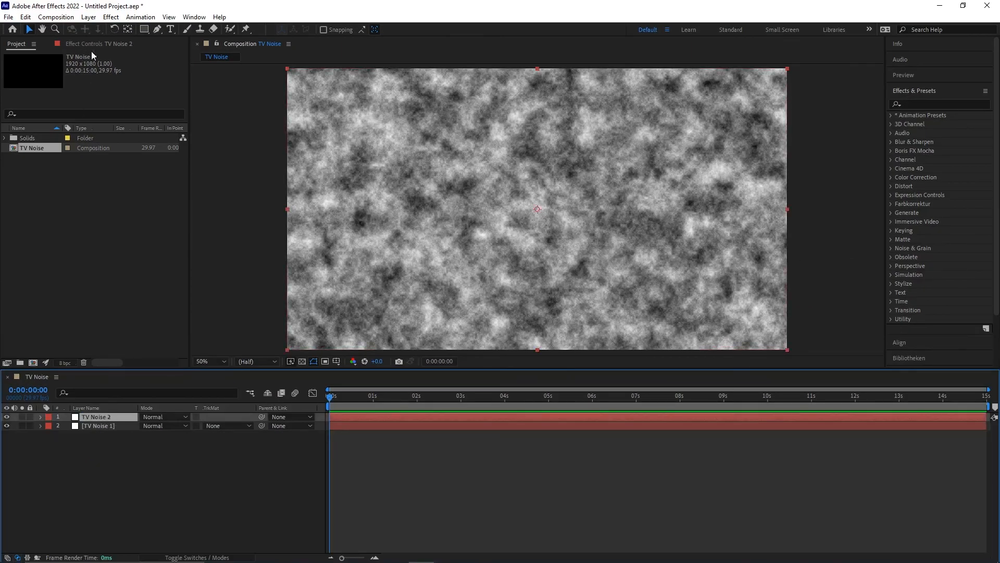
click(106, 54)
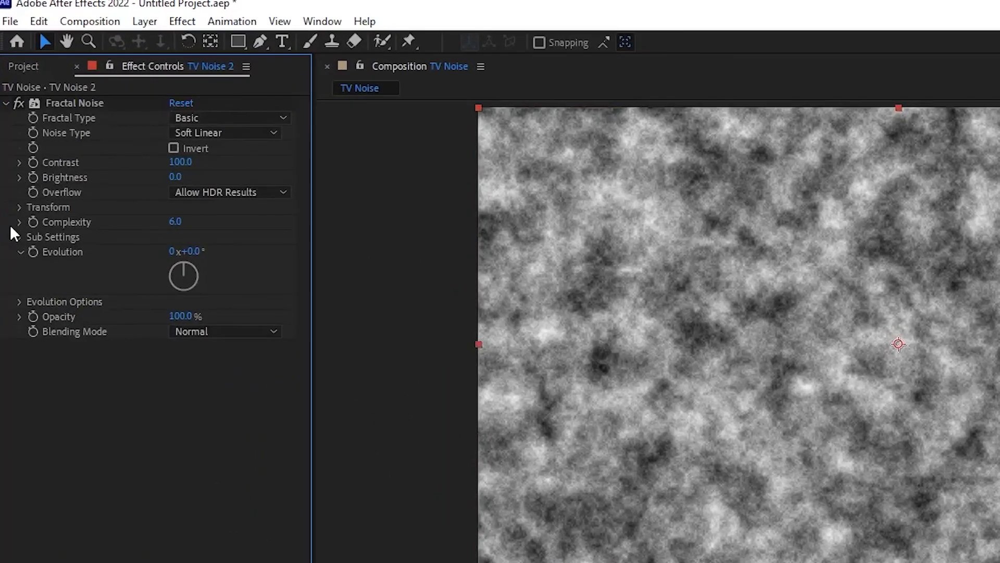
- Set TV Noise 2's noise Scale to 7 and drive Evolution with time*1000
click(19, 207)
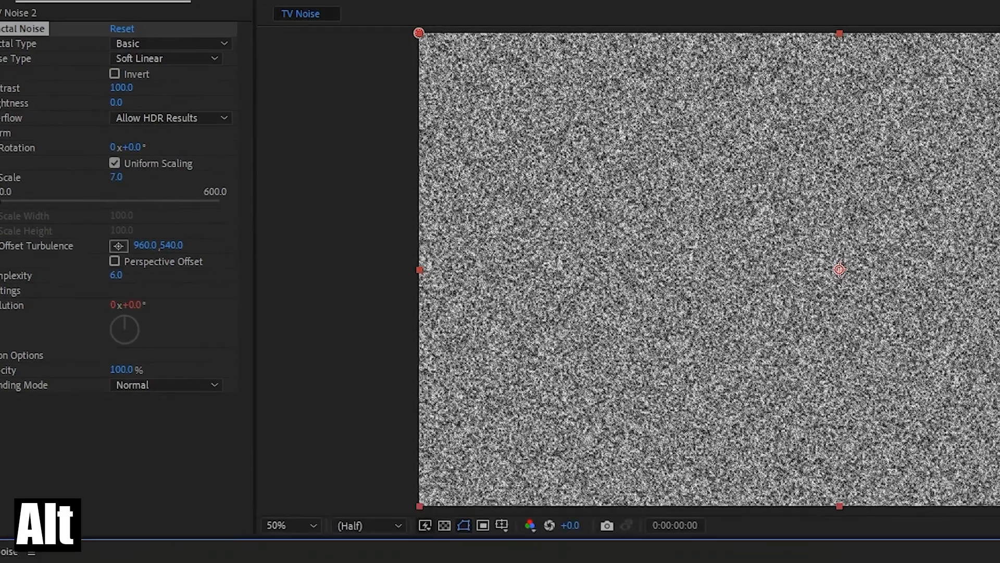
text(time*)
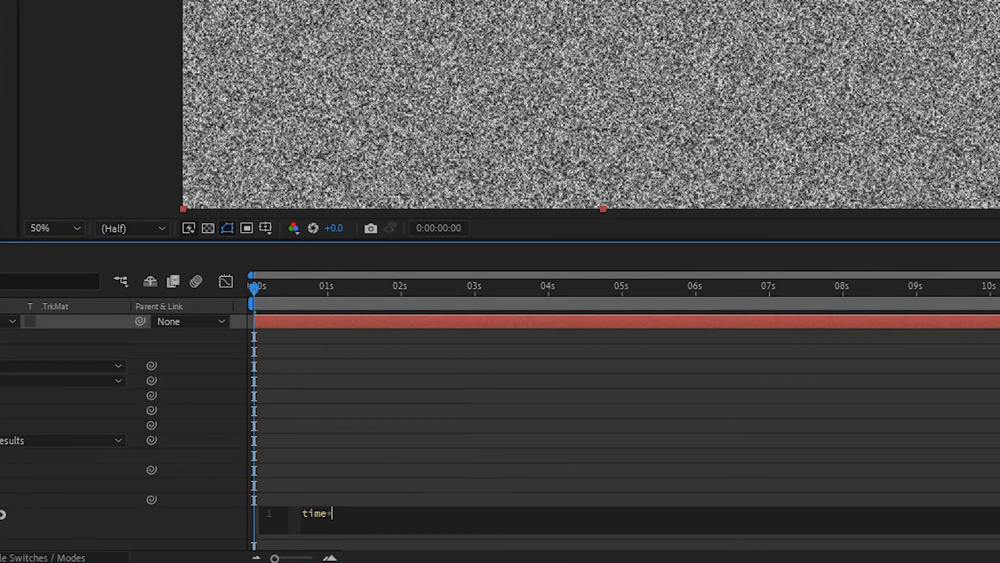
text(1000)
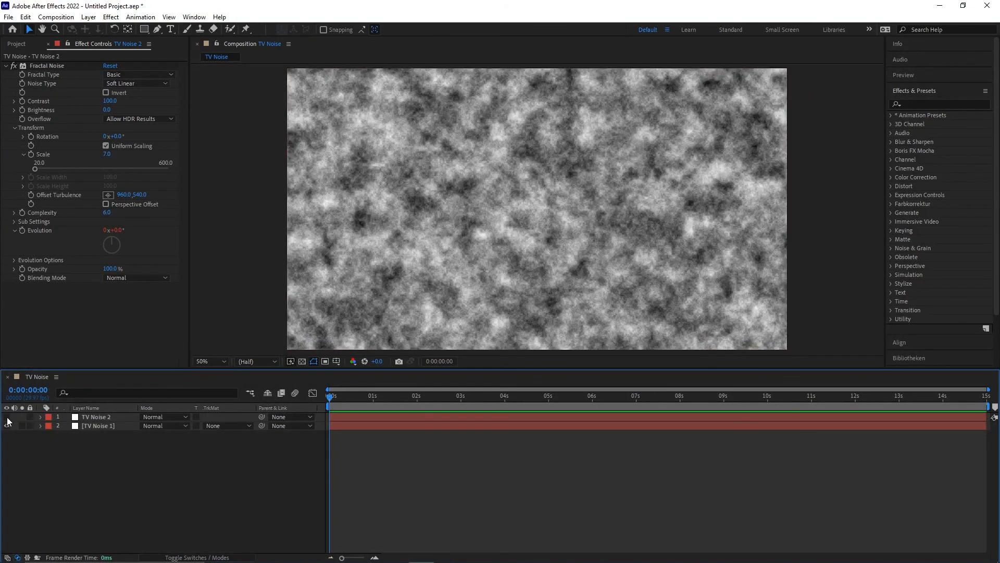
- Give TV Noise 1 non-uniform noise scale 3500 by 25 and a time*1000 Evolution expression
click(99, 425)
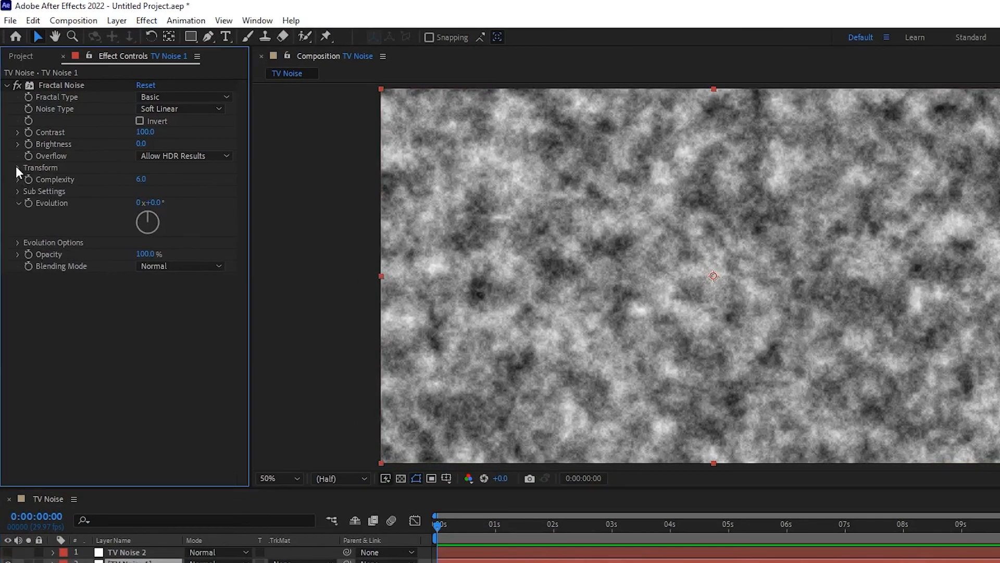
click(17, 168)
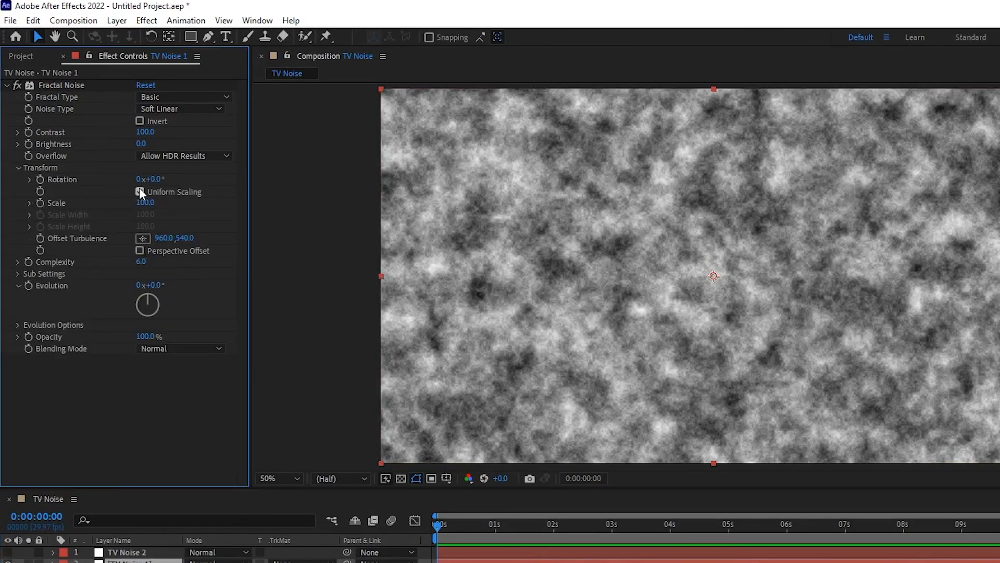
click(139, 191)
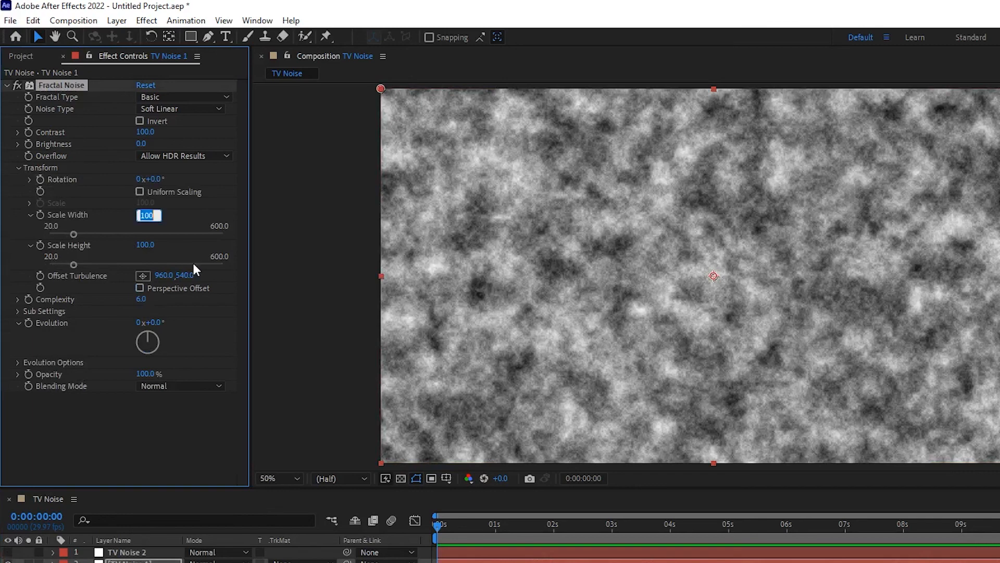
text(3500.0)
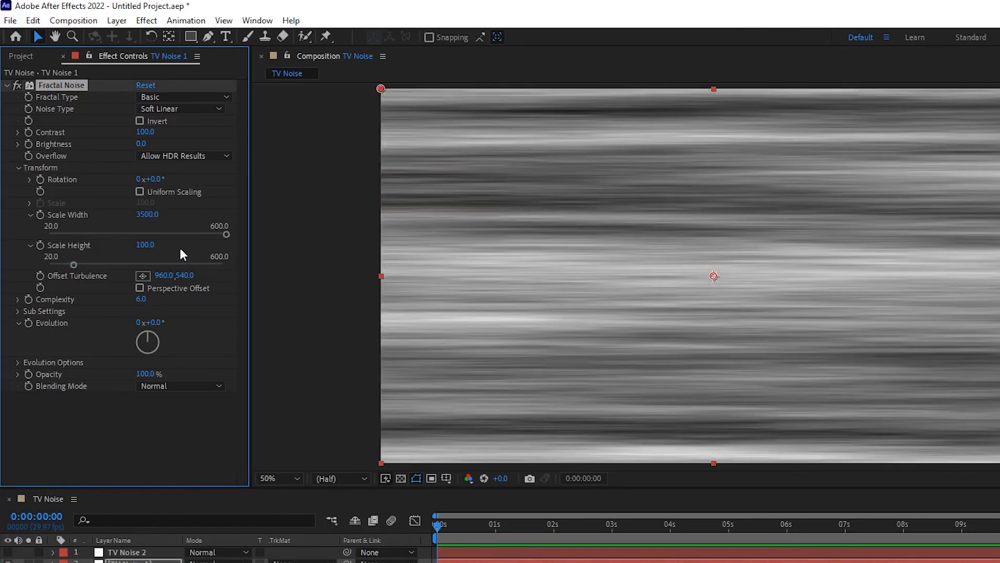
double_click(145, 245)
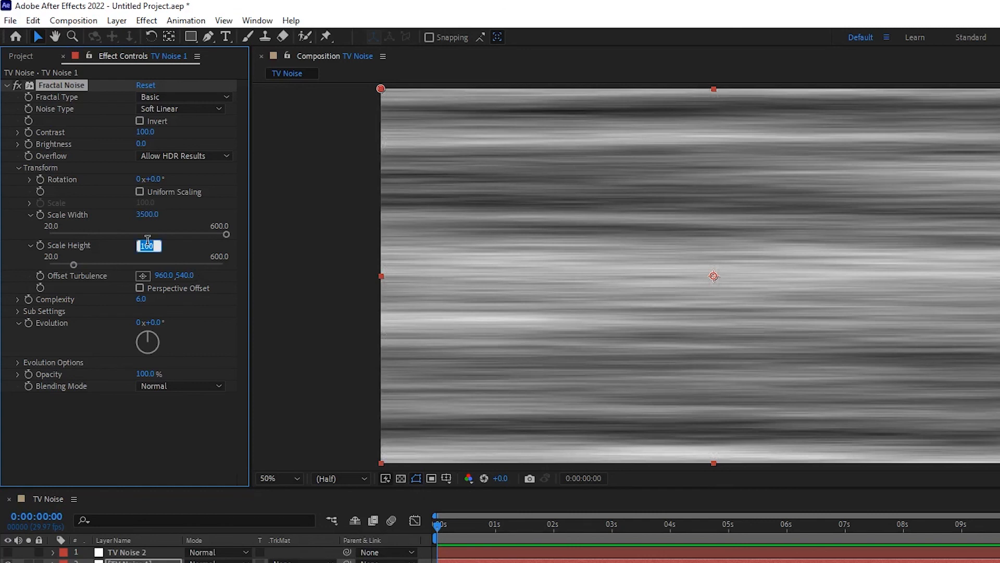
text(25.0)
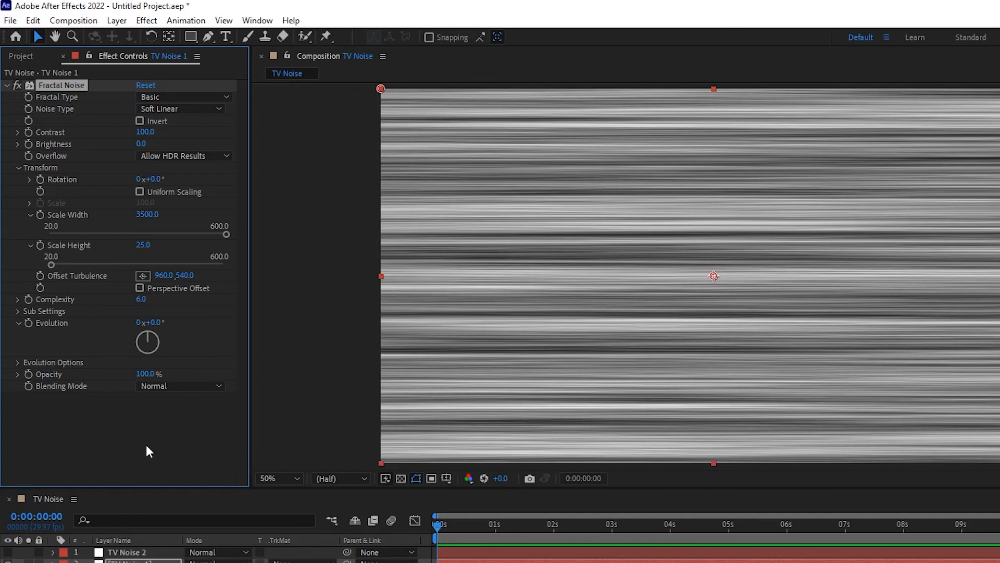
key(alt)
text(time*1000)
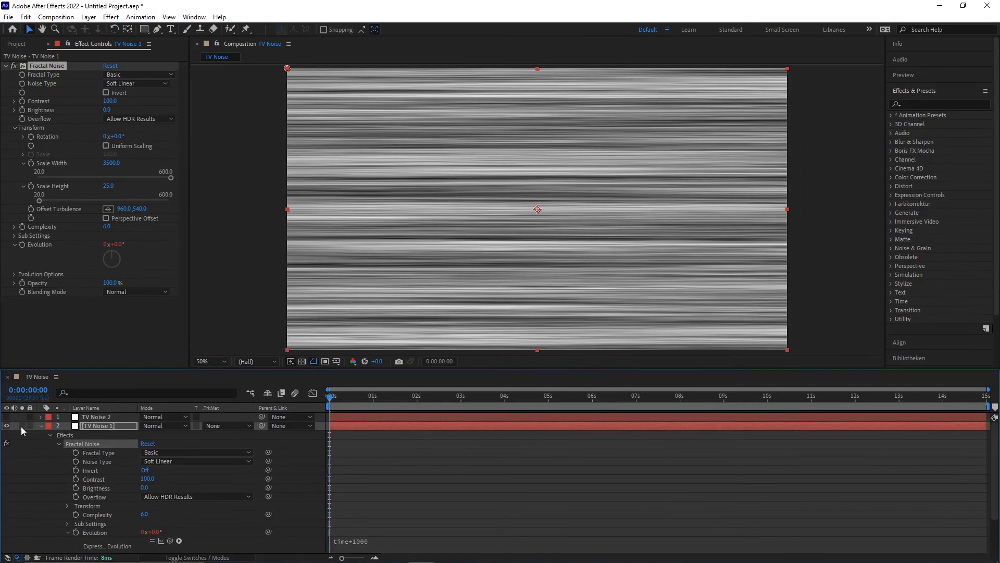
- Collapse TV Noise 1, unhide TV Noise 2, and set its blend mode to Overlay
click(39, 426)
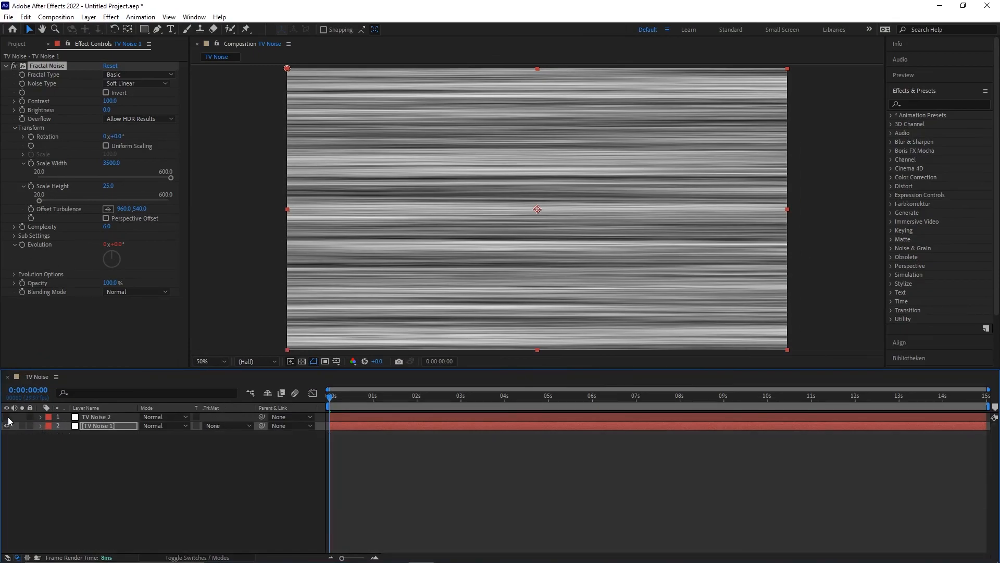
click(6, 416)
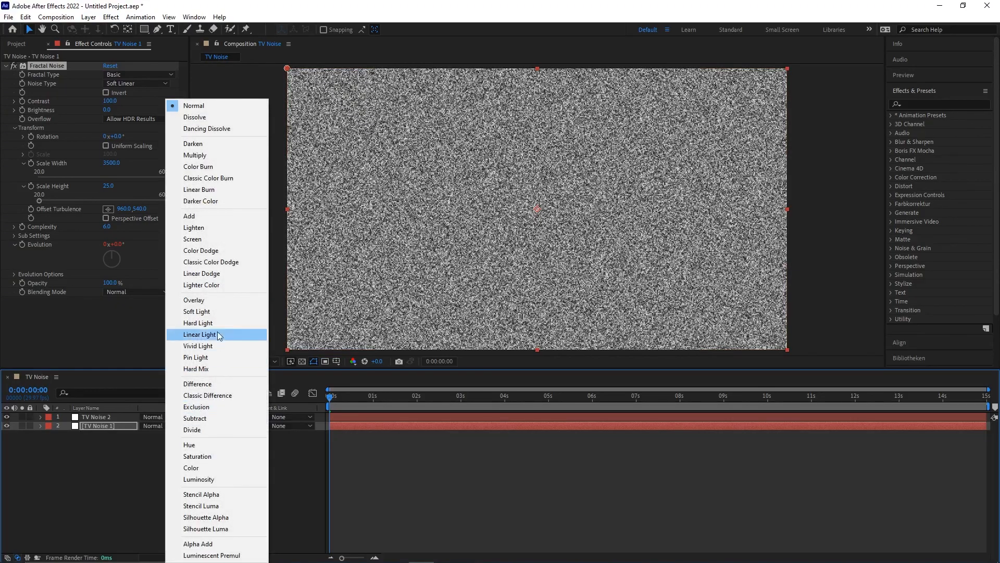
click(193, 299)
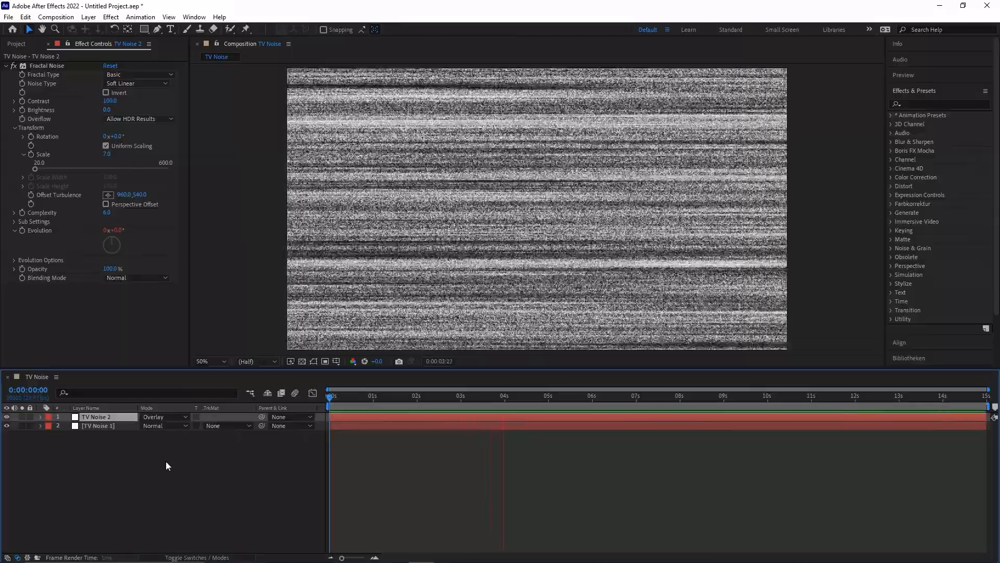
click(590, 395)
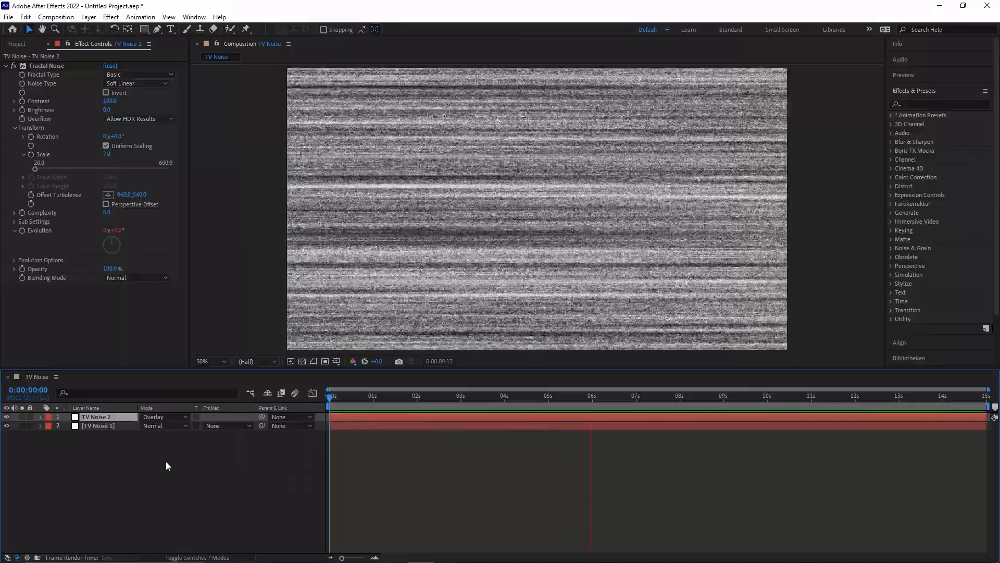